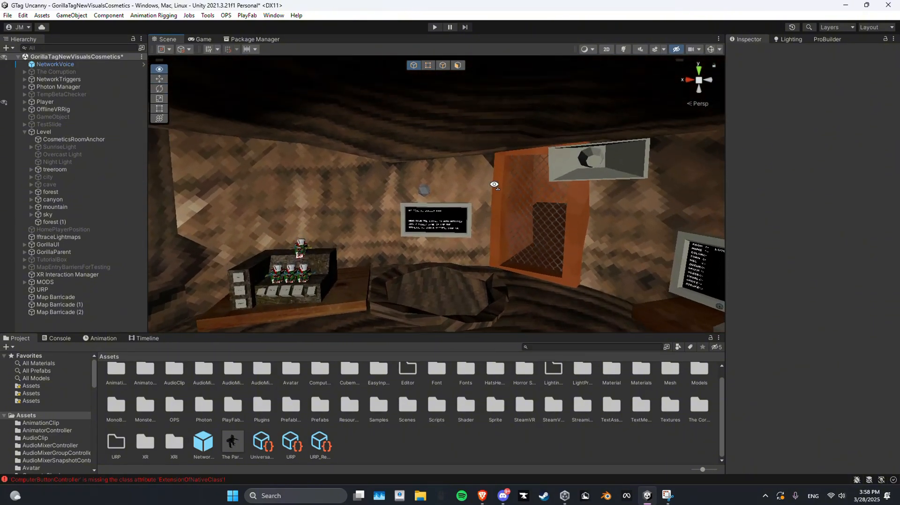
# - Fly the scene view from the cosmetics room over to the canyon walls
pyautogui.moveTo(494, 184); pyautogui.dragTo(482, 189)
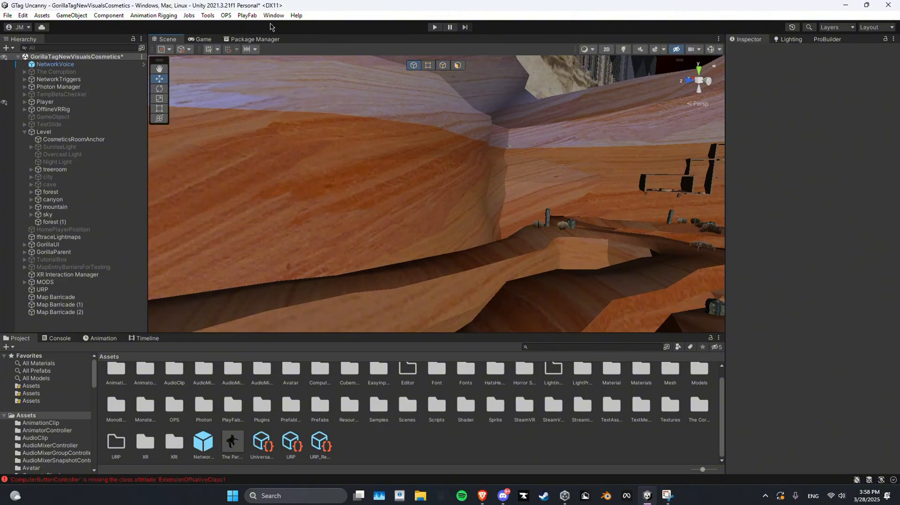
# - Bring up the Package Manager browsing the Unity Registry source
pyautogui.click(274, 15)
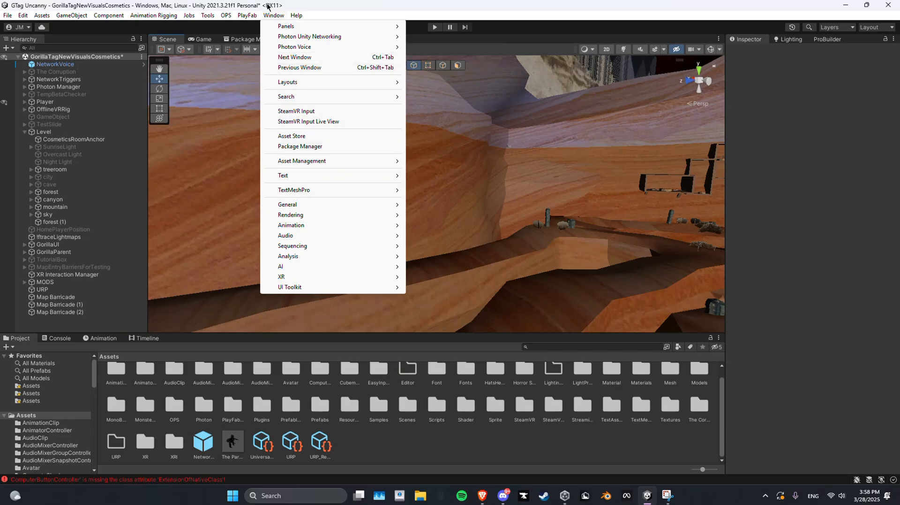
pyautogui.click(299, 145)
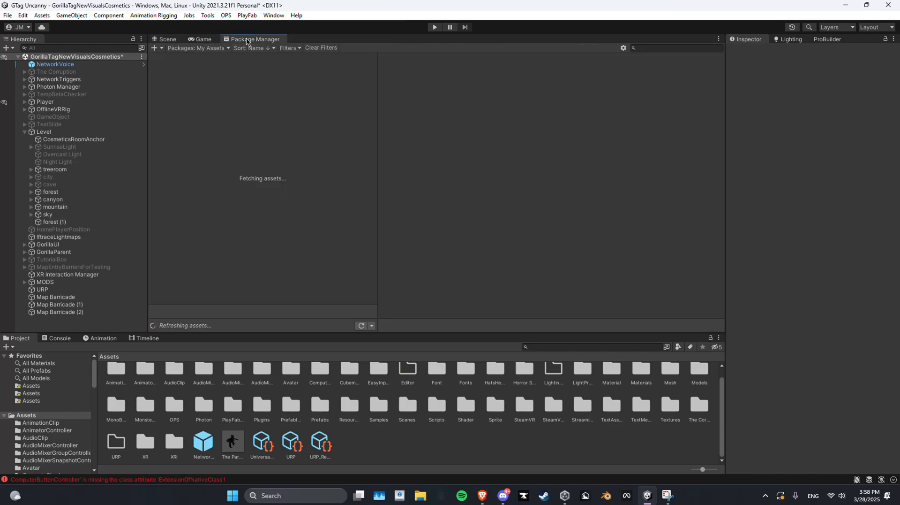
pyautogui.click(197, 48)
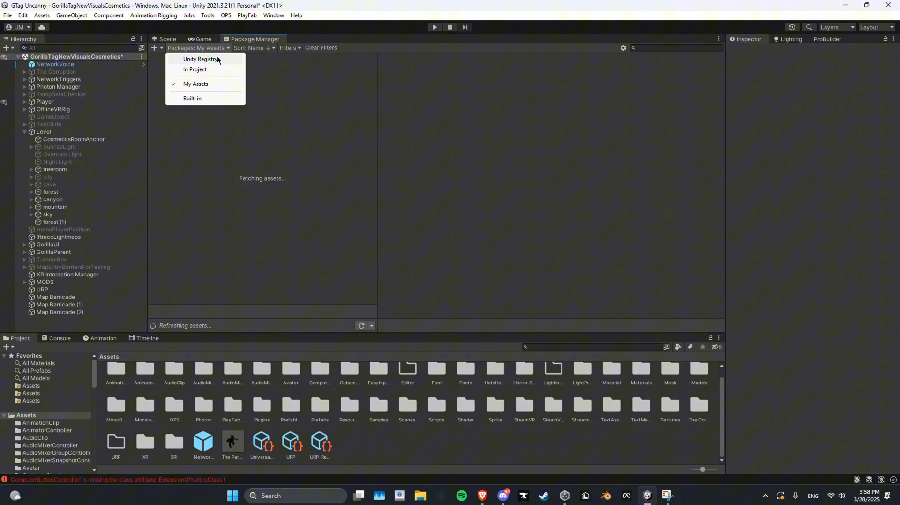
pyautogui.click(201, 58)
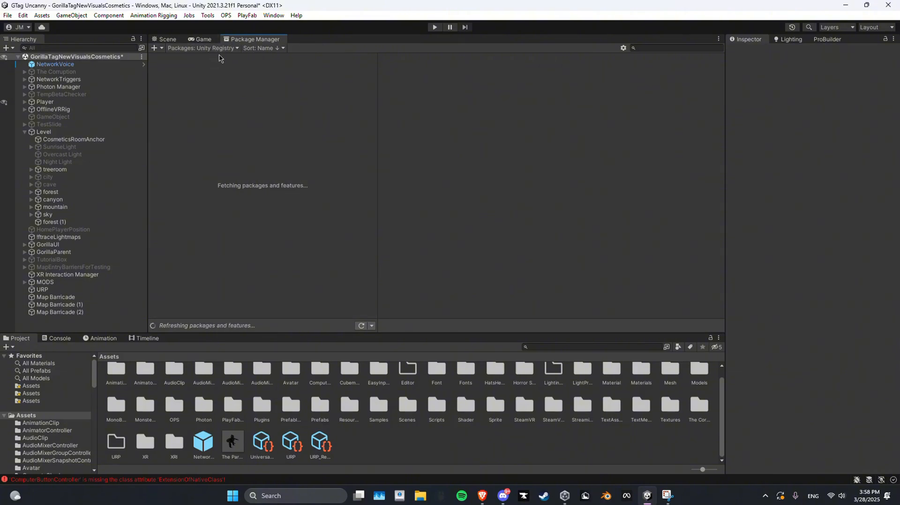
pyautogui.moveTo(292, 115)
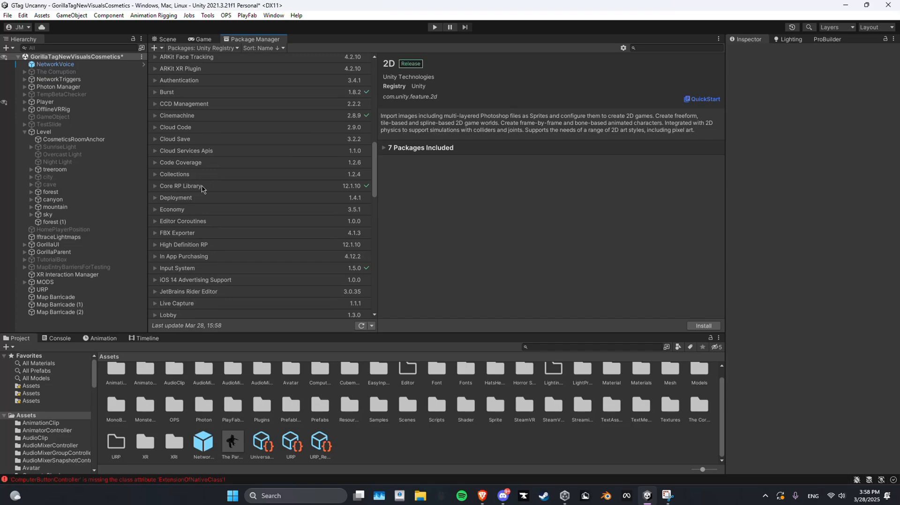
# - Check the ProBuilder 5.0.7 package details, then return to the canyon scene
pyautogui.scroll(-3)
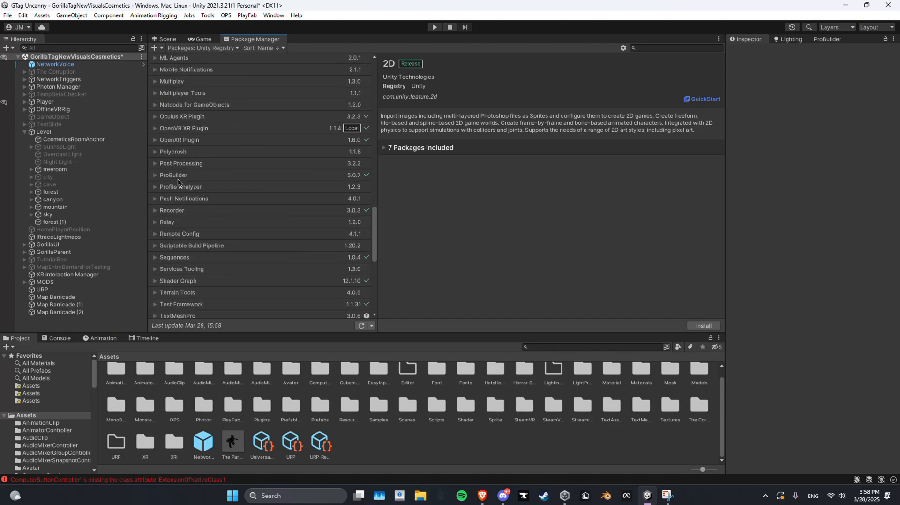
pyautogui.click(174, 175)
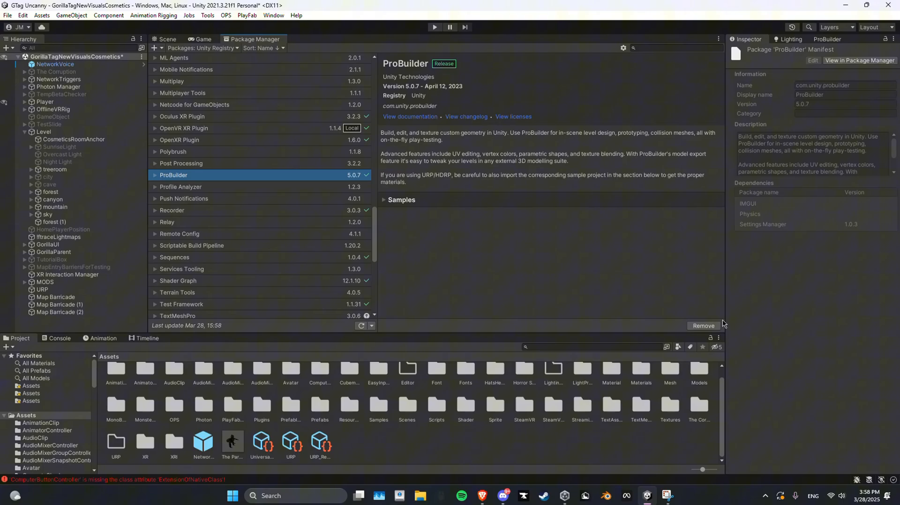
pyautogui.moveTo(824, 48)
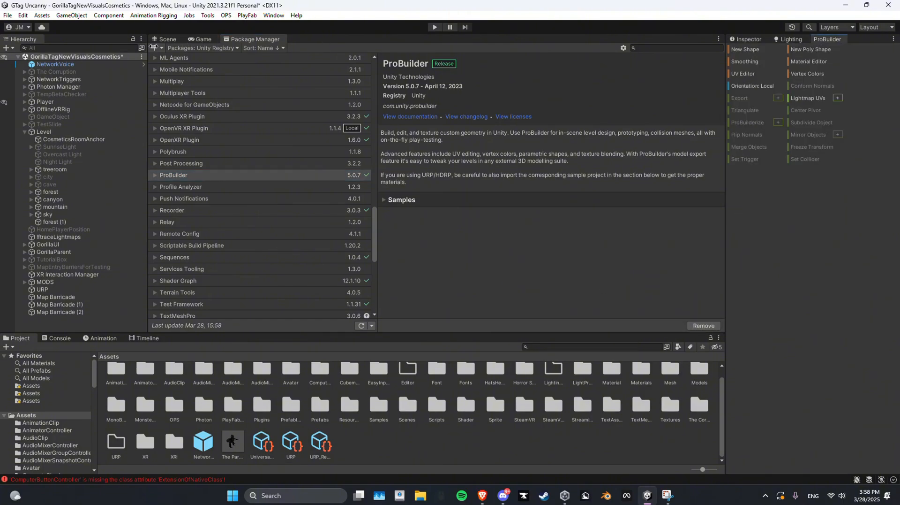
pyautogui.click(167, 39)
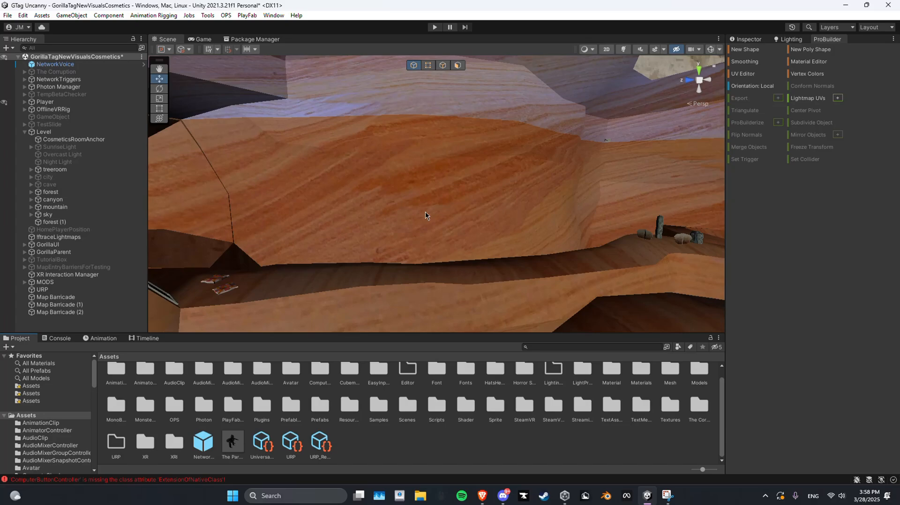
# - Select the canyon terrain and bring the ProBuilder tools back into view
pyautogui.click(52, 199)
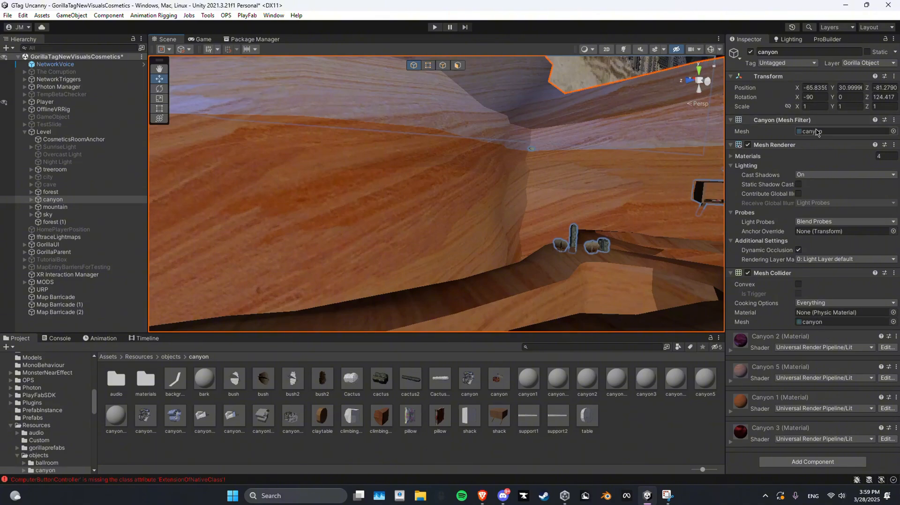
pyautogui.click(828, 40)
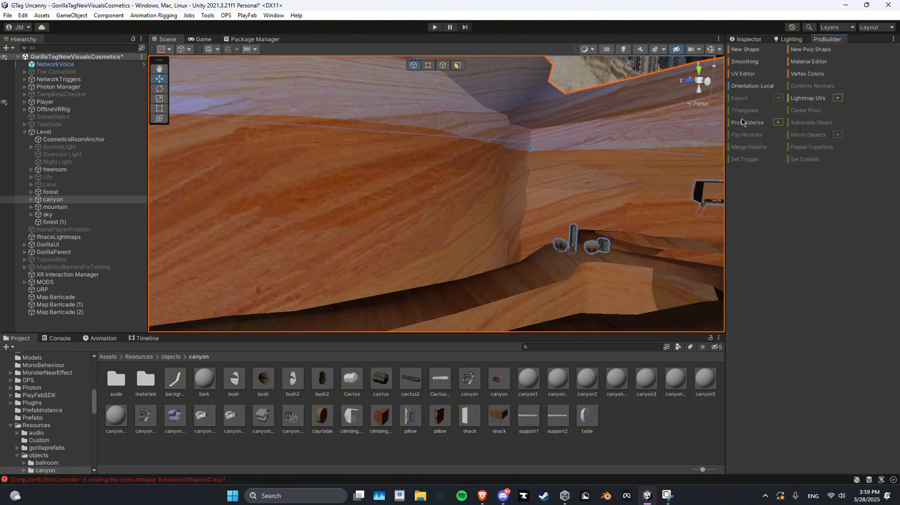
# - ProBuilderize the canyon mesh, answering No to converting its children
pyautogui.click(747, 122)
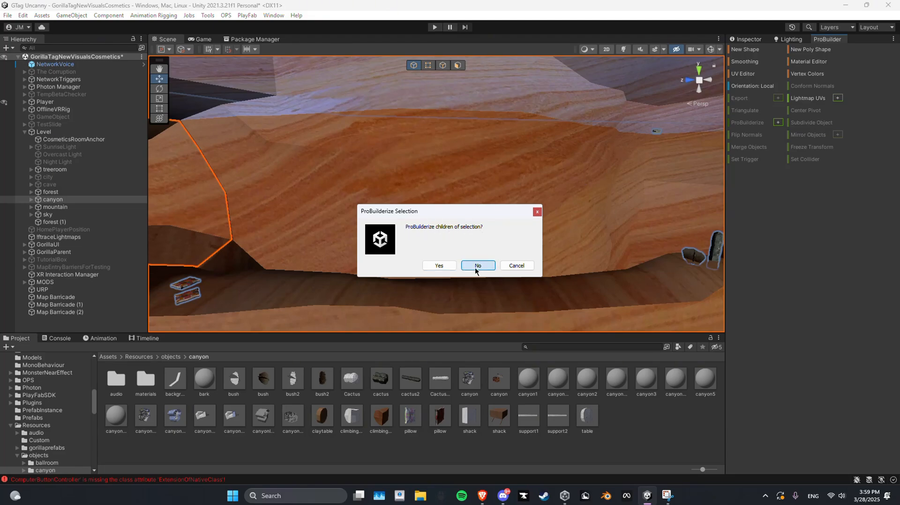
pyautogui.click(478, 266)
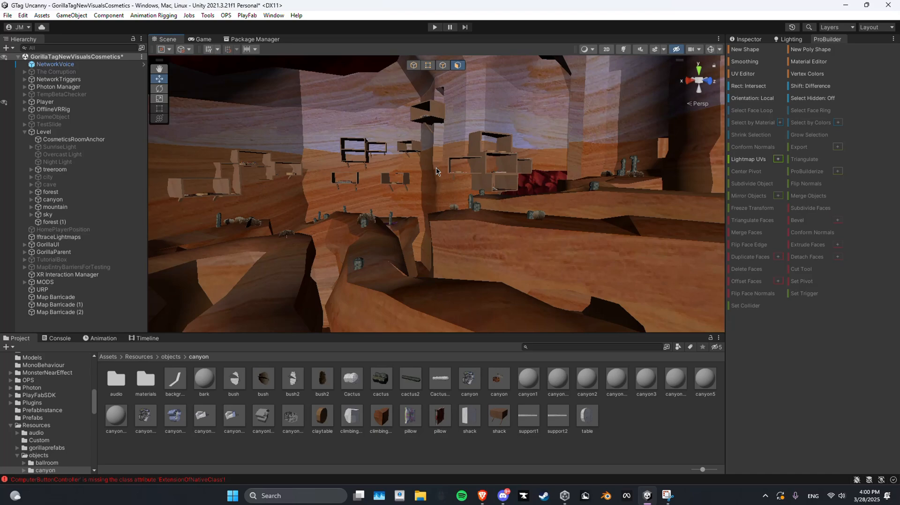
pyautogui.moveTo(452, 168)
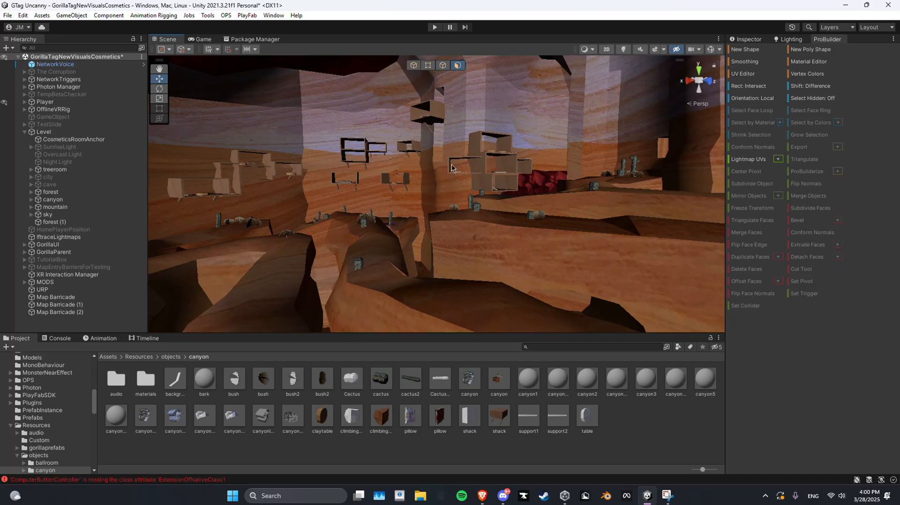
pyautogui.moveTo(493, 482)
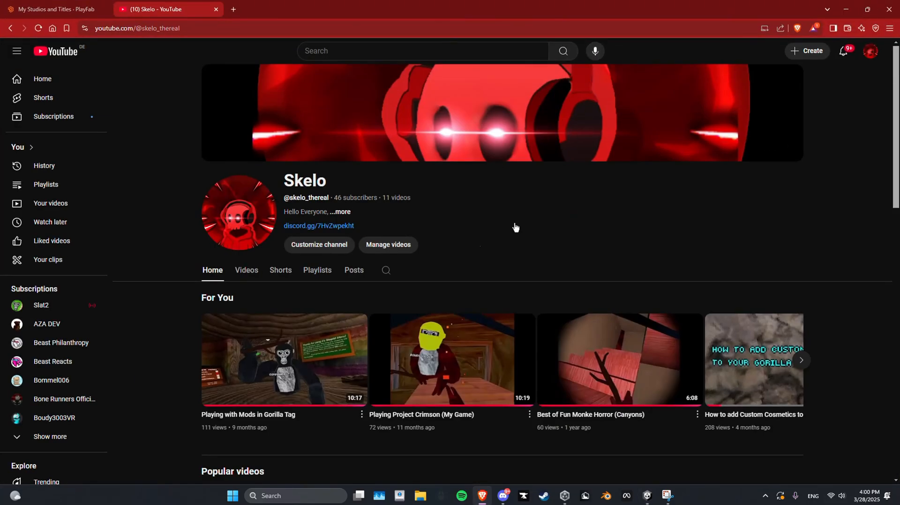
# - View the channel's About details and Discord link, close them, and hide the browser
pyautogui.click(340, 211)
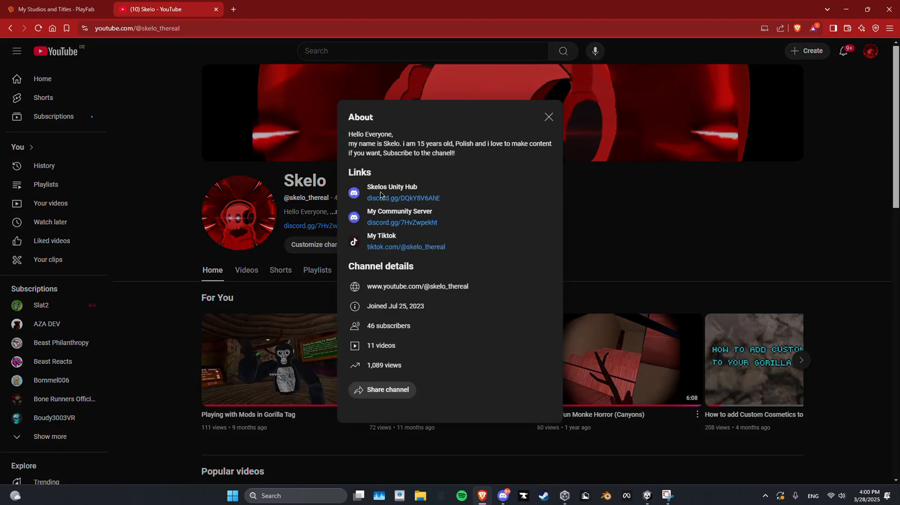
pyautogui.moveTo(417, 200)
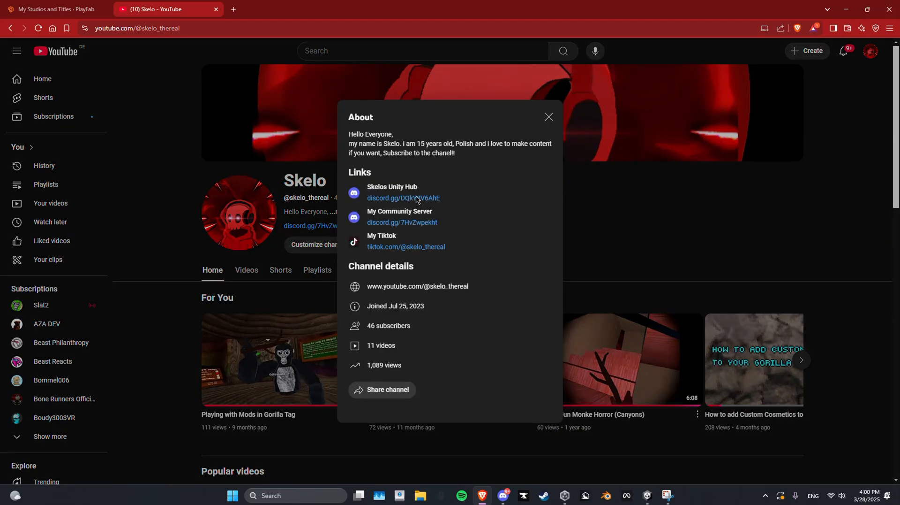
pyautogui.click(402, 198)
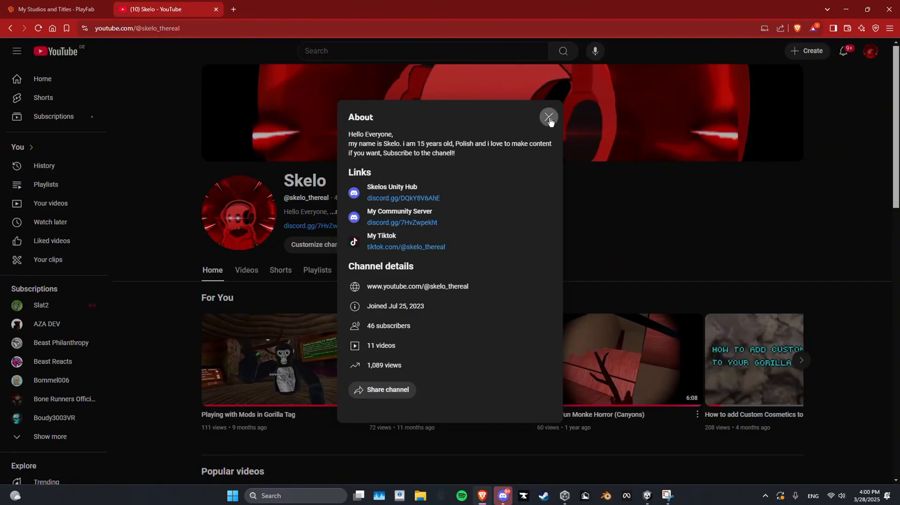
pyautogui.click(549, 117)
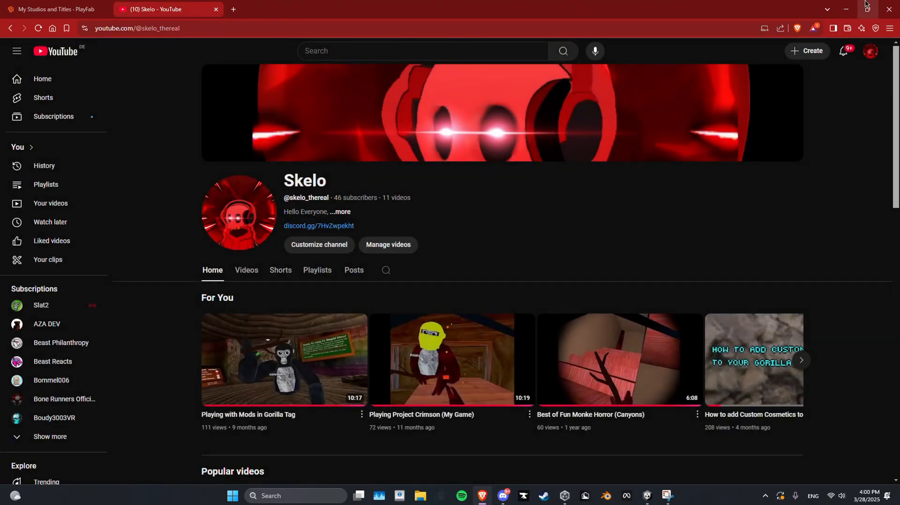
pyautogui.click(646, 495)
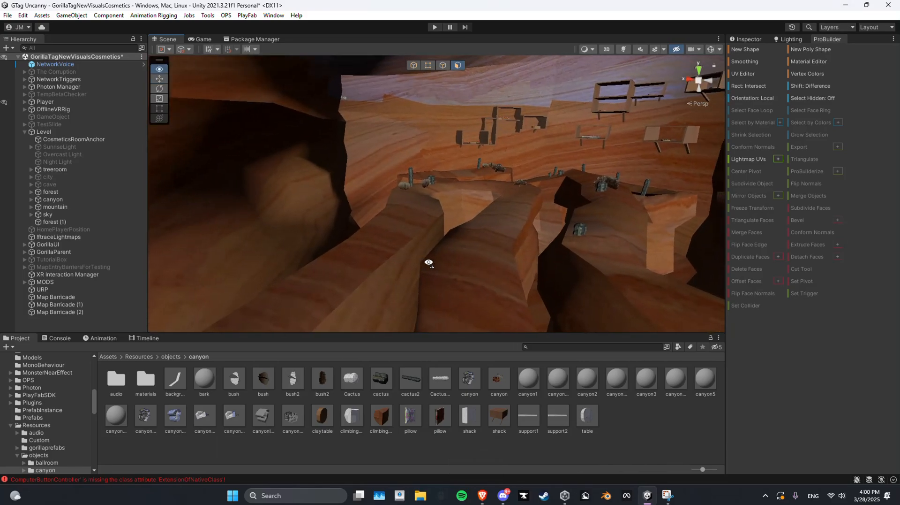